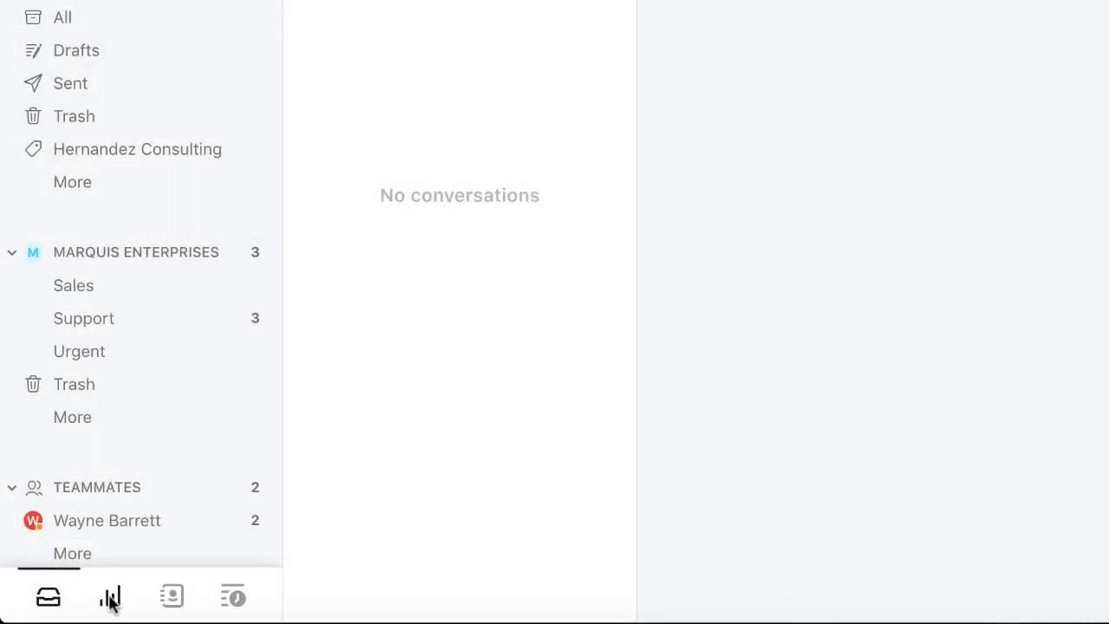
# Switch from the inbox to the Conversations analytics report for Sep 30 to Oct 6, 2018
pyautogui.click(110, 596)
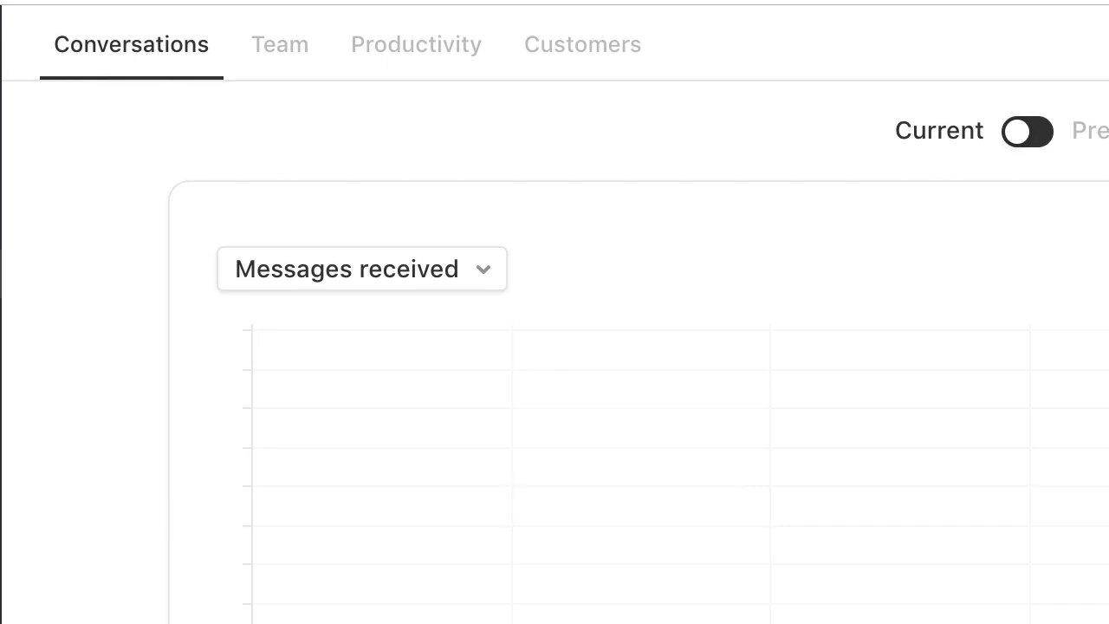
pyautogui.moveTo(135, 78)
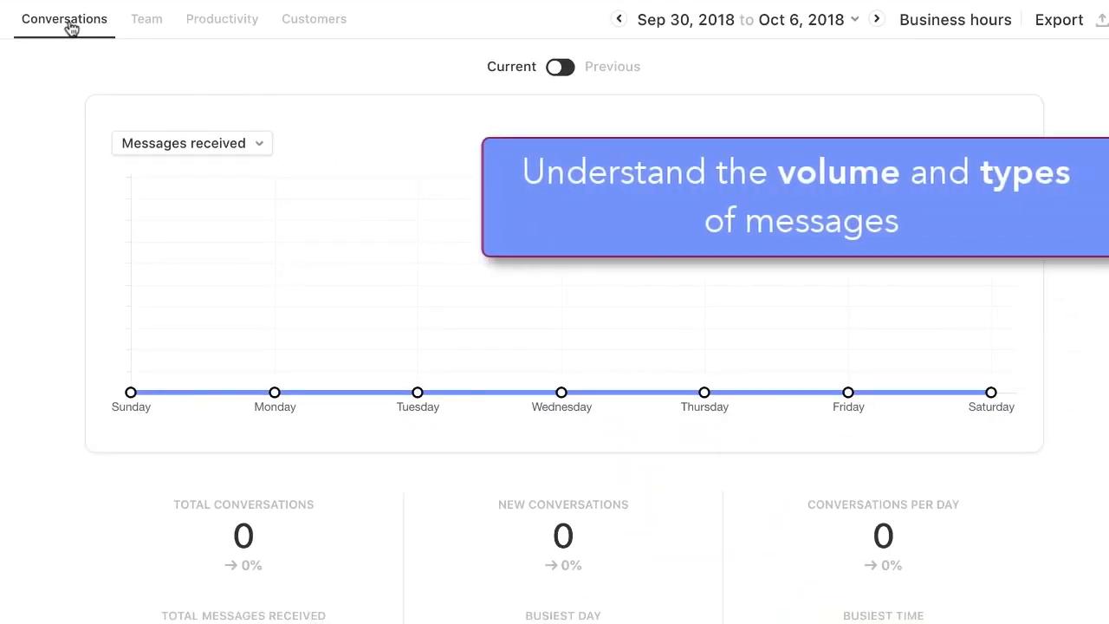
pyautogui.moveTo(145, 17)
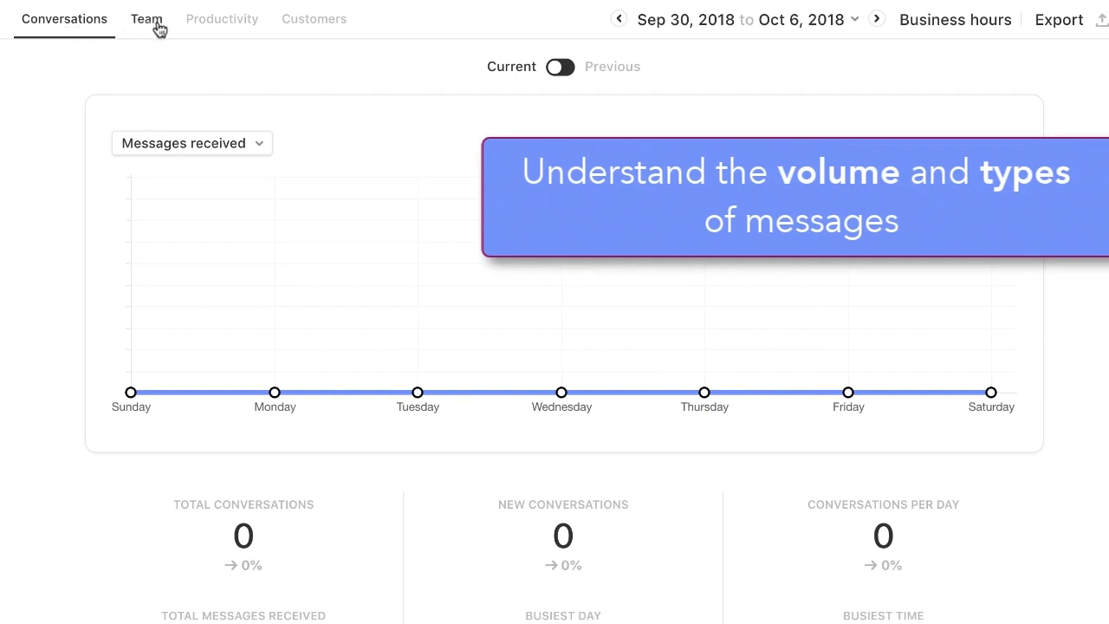
# View the Team report, then the Productivity report with its zero response and resolution times
pyautogui.click(145, 17)
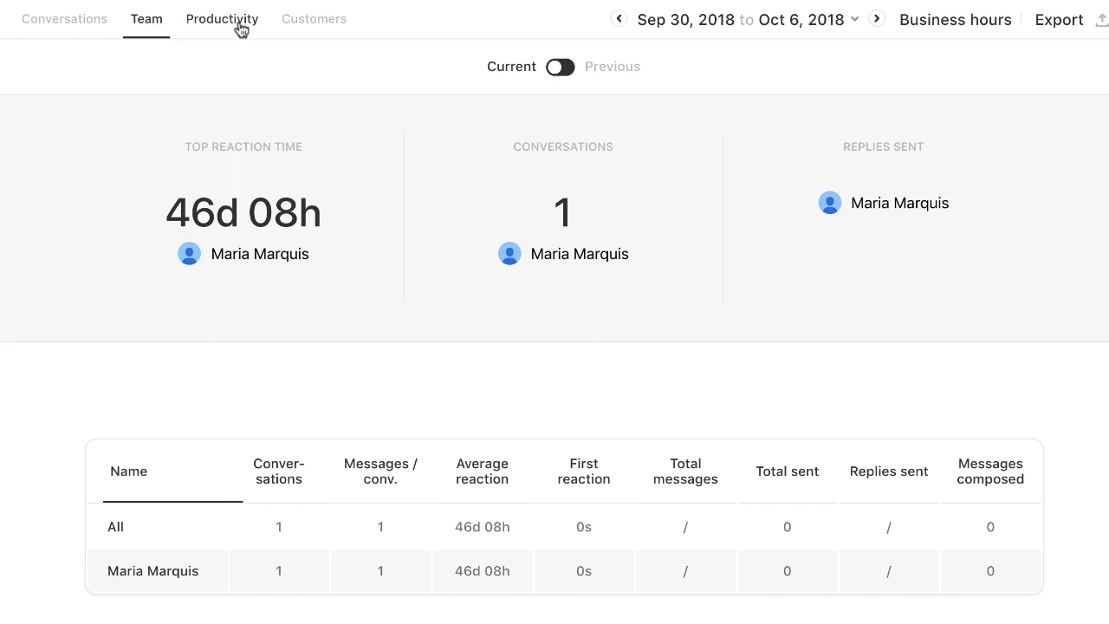
pyautogui.click(222, 19)
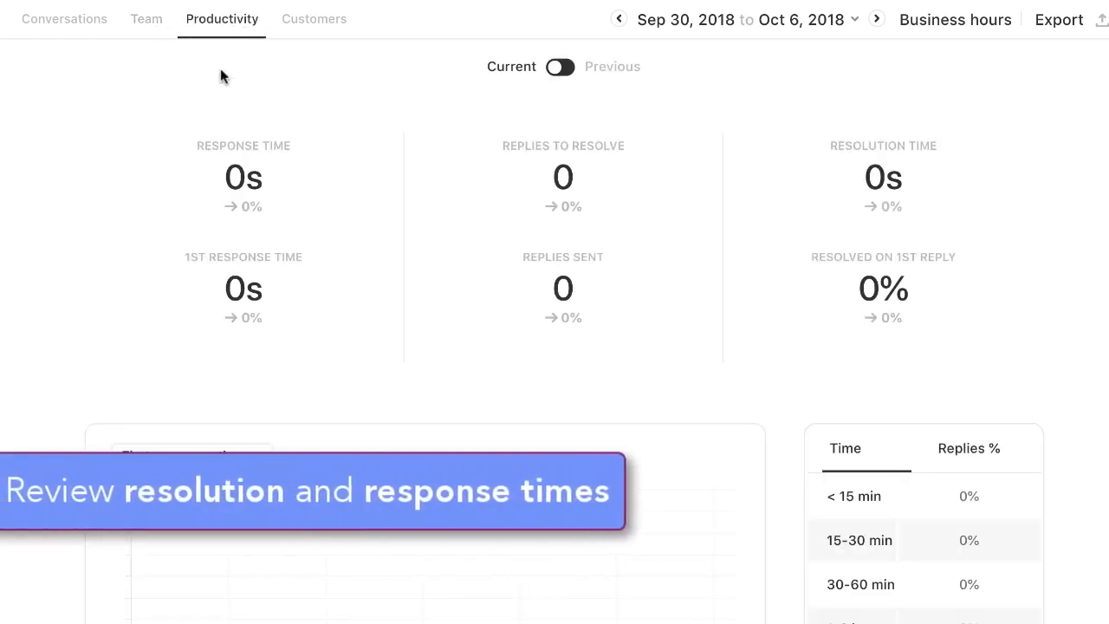
pyautogui.scroll(-3)
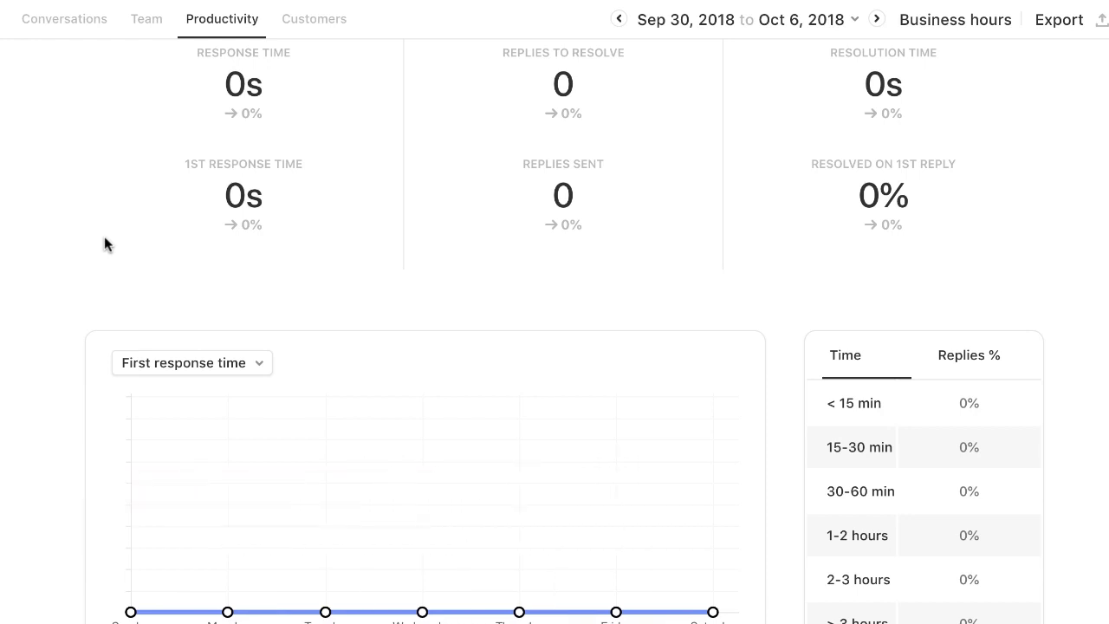
# Show the Customers report for Sep 16–22, 2018 with the previous-period comparison toggled on
pyautogui.click(313, 17)
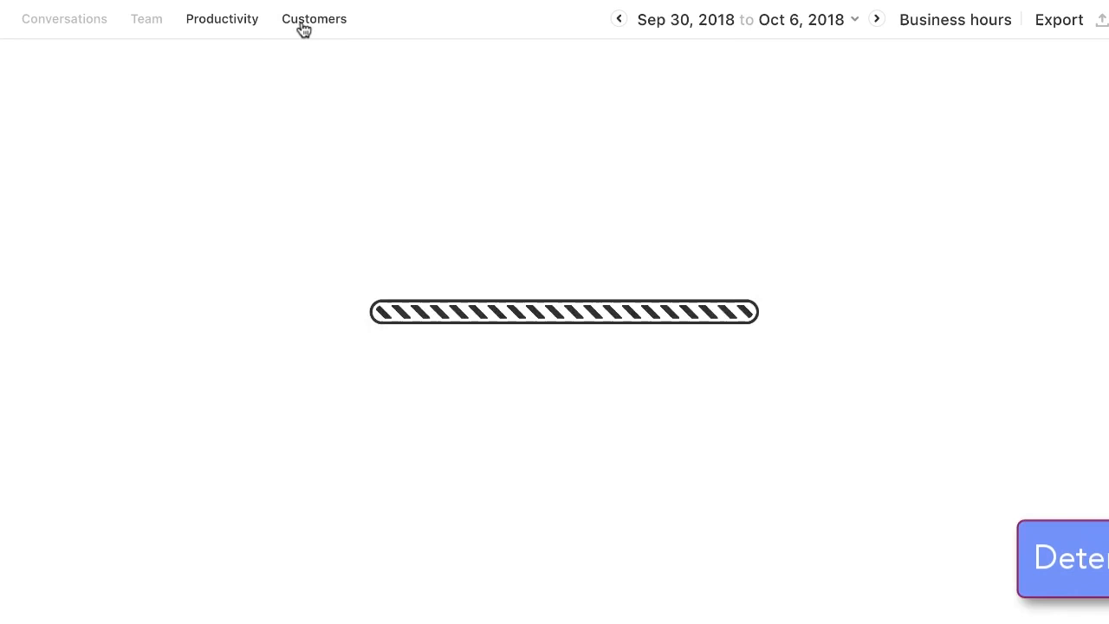
pyautogui.click(314, 19)
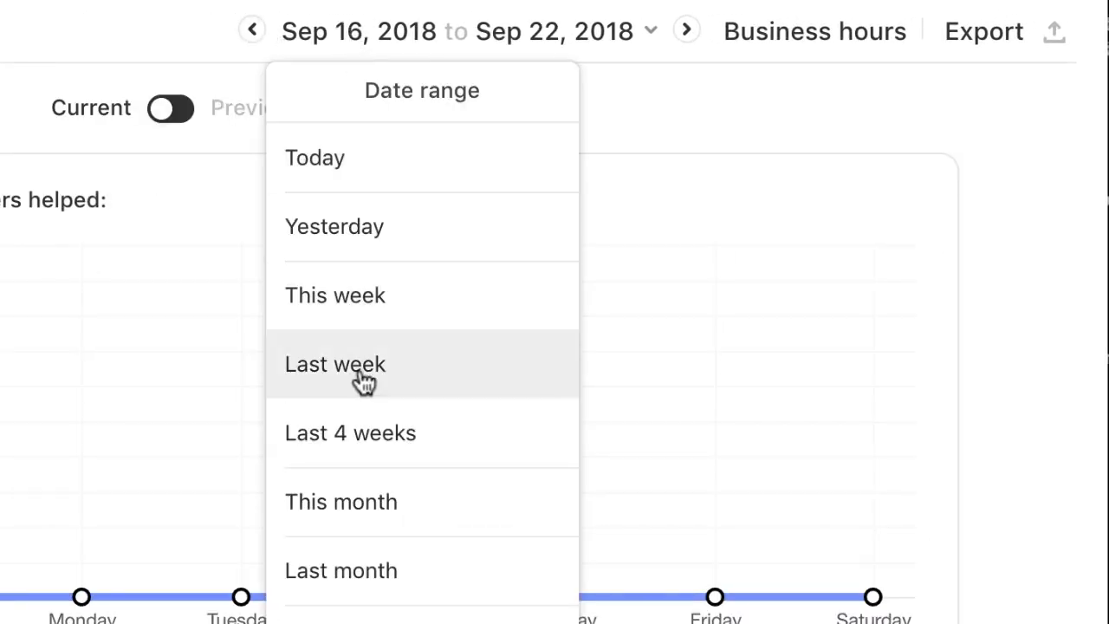
pyautogui.moveTo(395, 199)
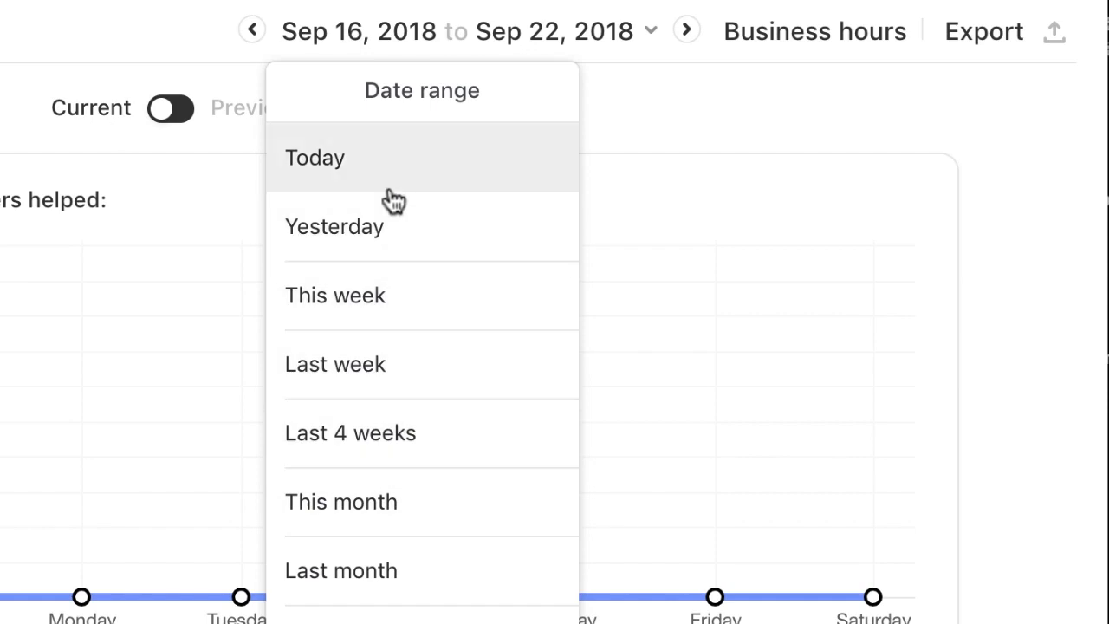
pyautogui.click(812, 31)
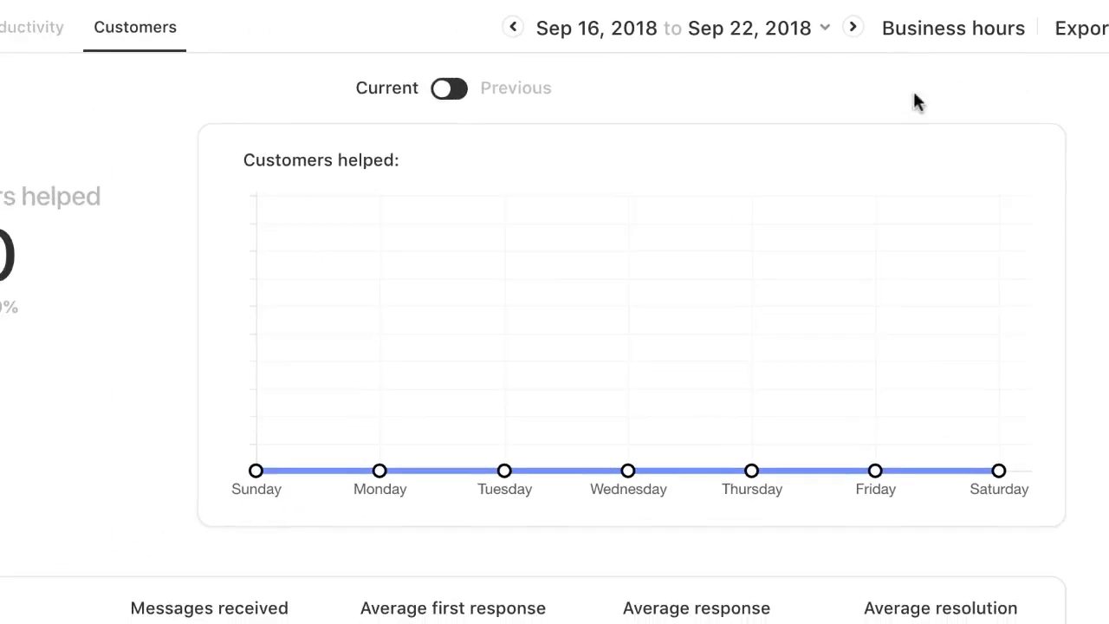
pyautogui.click(449, 88)
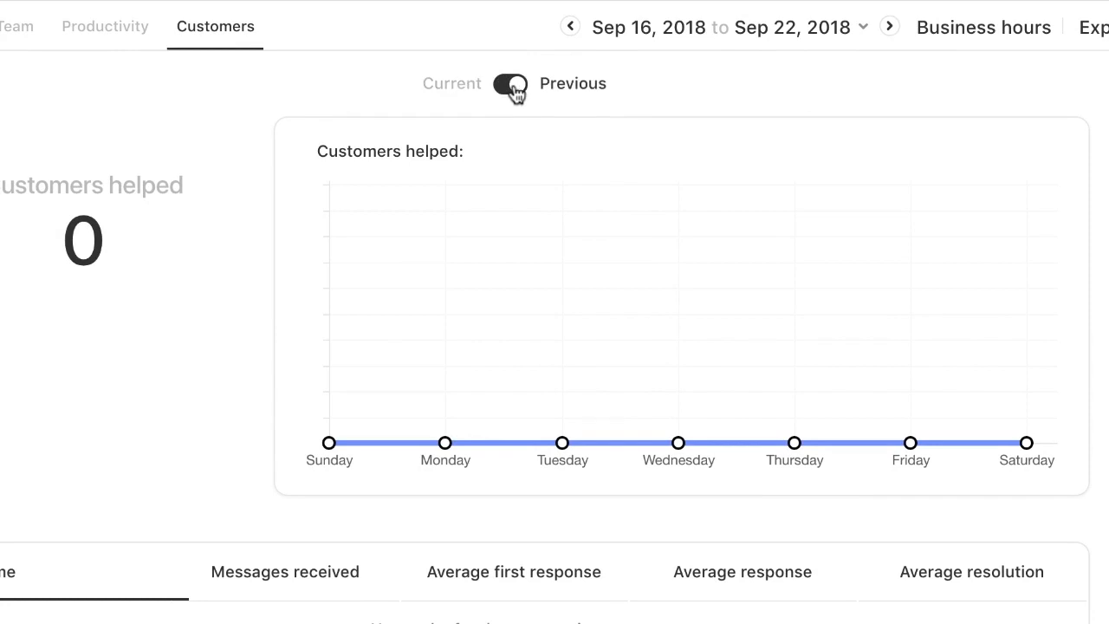
pyautogui.click(509, 83)
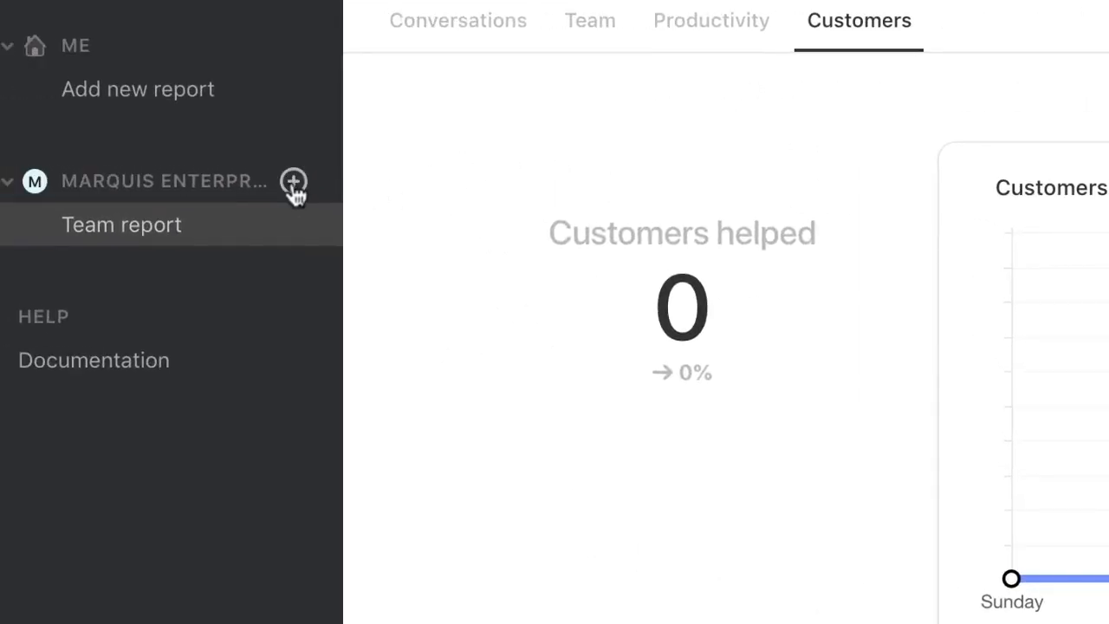
# Start a new Marquis Enterprises report named 'Urgent Items' with inboxes, channels, teammates and tags unrestricted
pyautogui.click(293, 182)
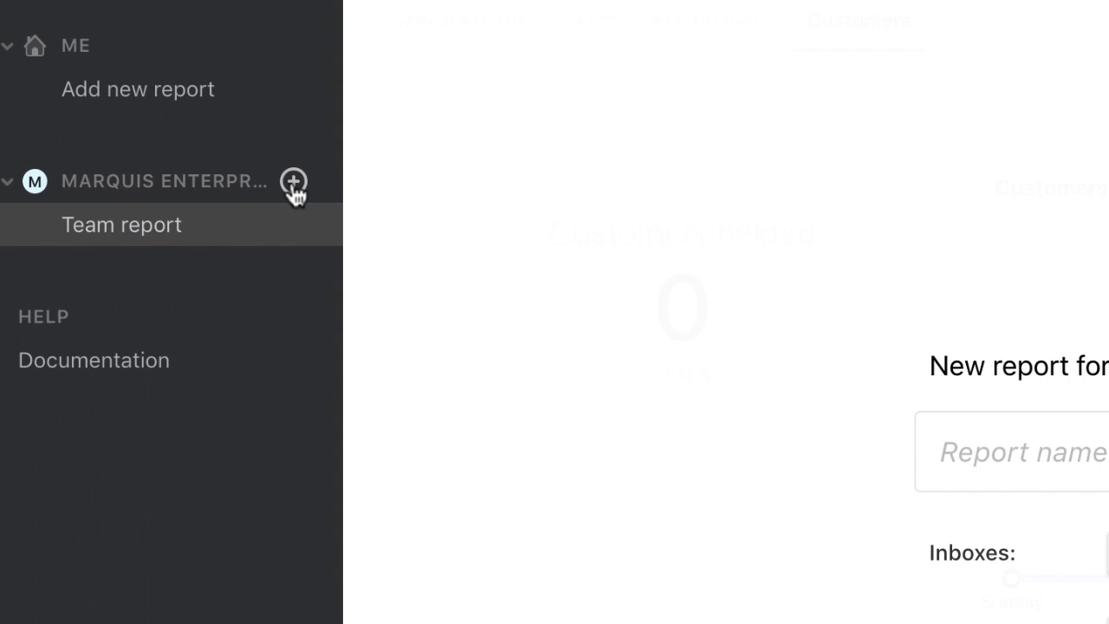
pyautogui.click(292, 182)
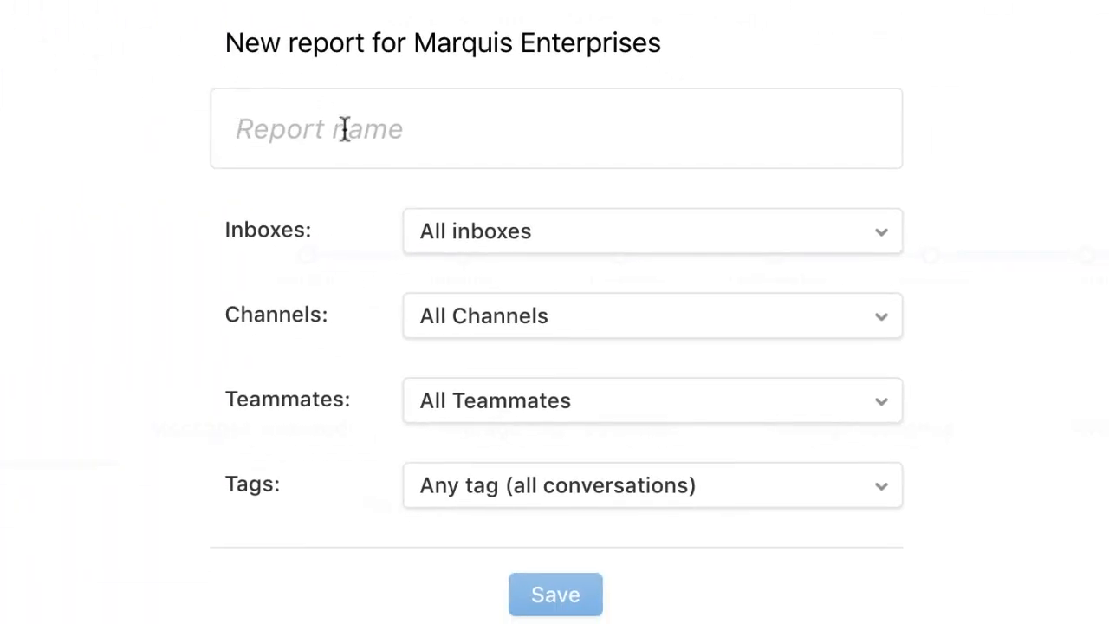
pyautogui.write('Urgent I')
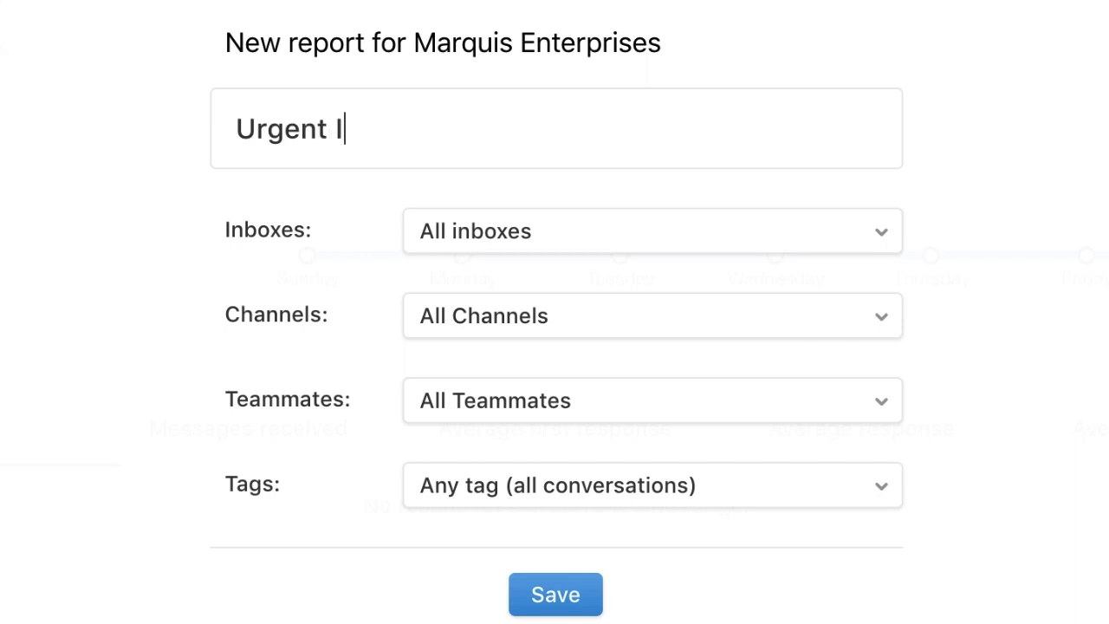
pyautogui.write('tems')
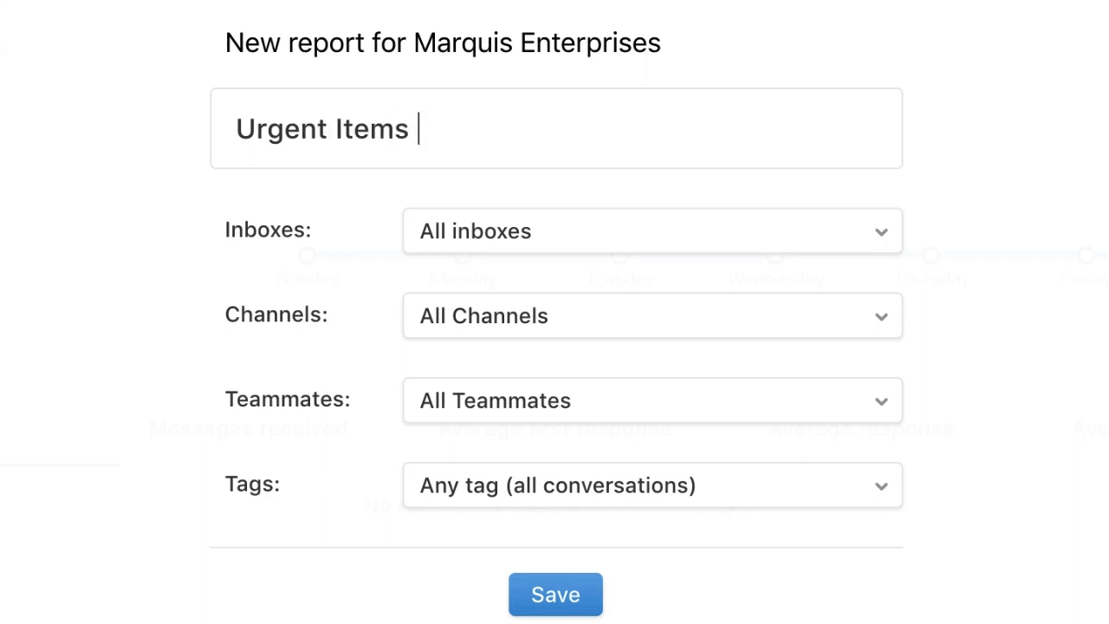
pyautogui.moveTo(599, 241)
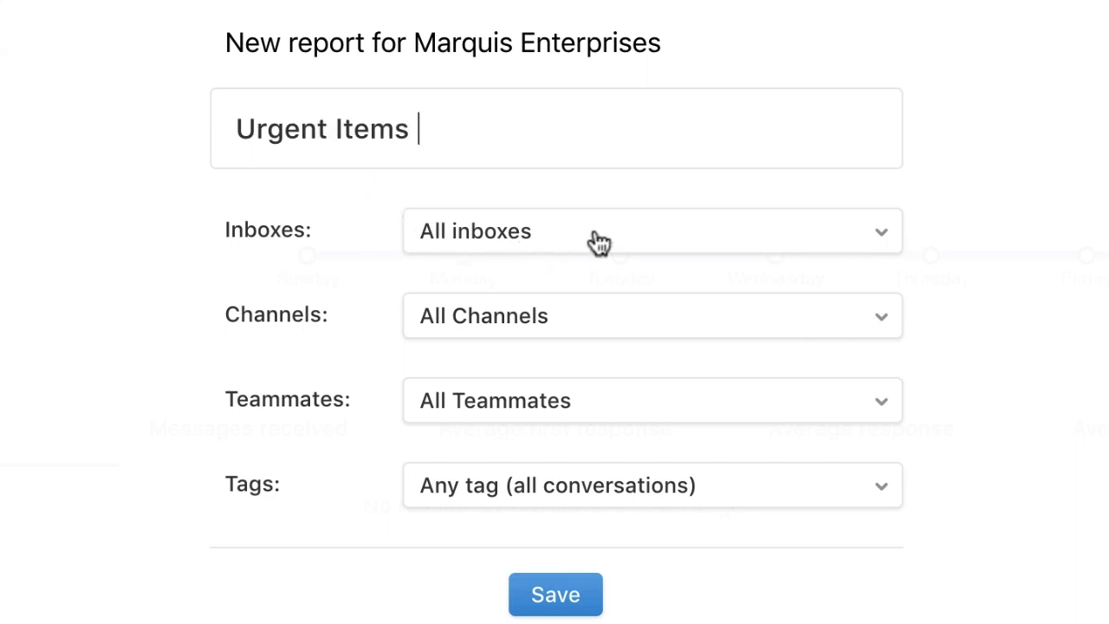
pyautogui.click(652, 231)
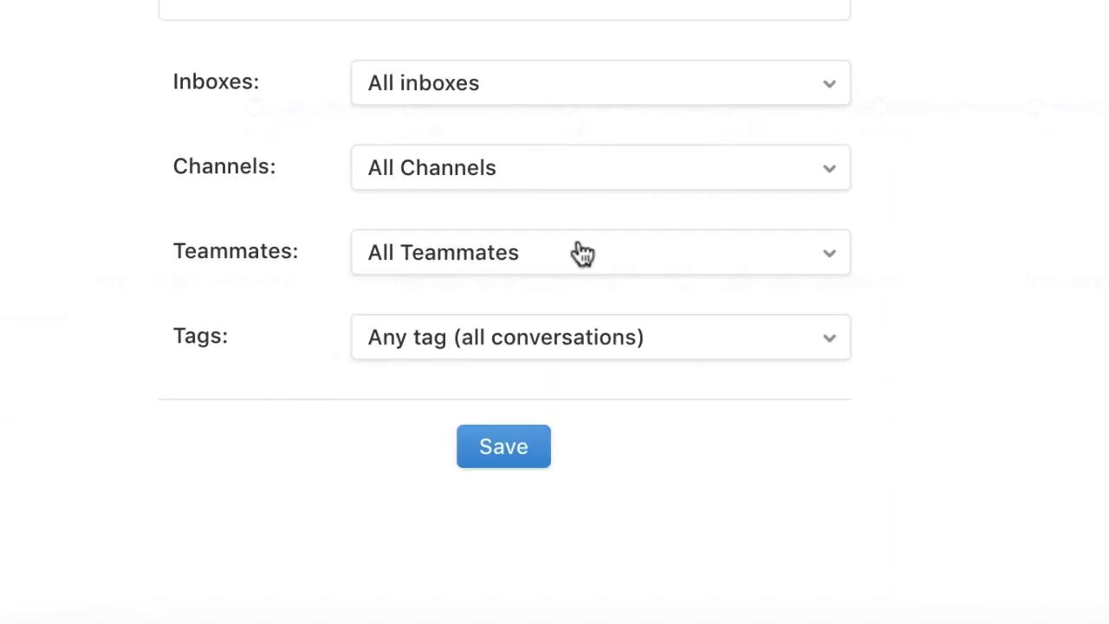
pyautogui.moveTo(592, 347)
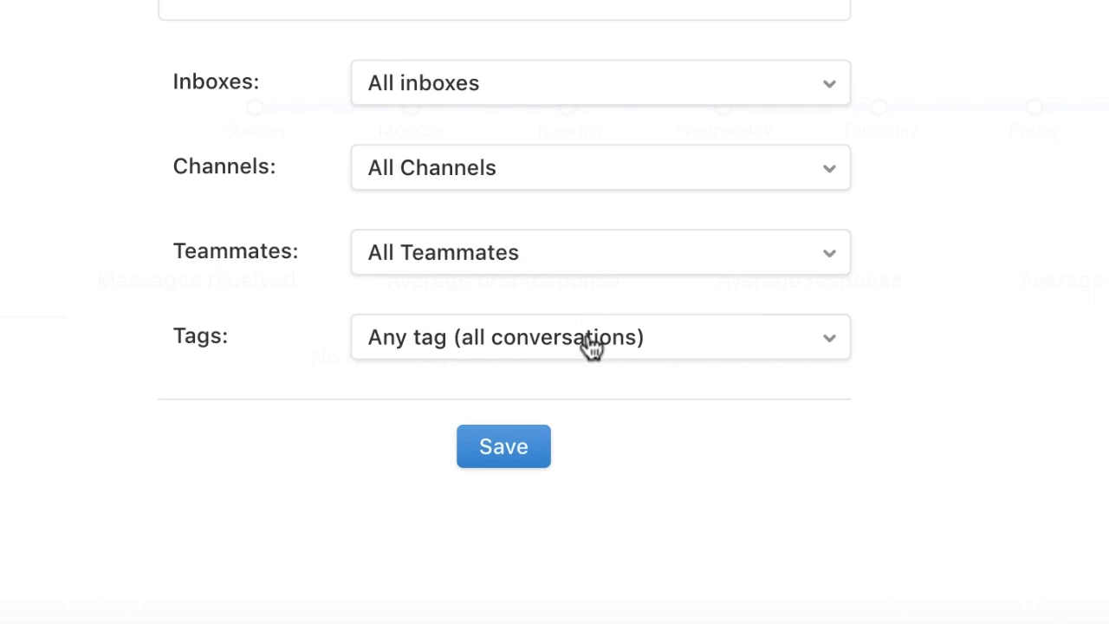
# Limit the report to the #Urgent tag and save it under Marquis Enterprises
pyautogui.click(598, 336)
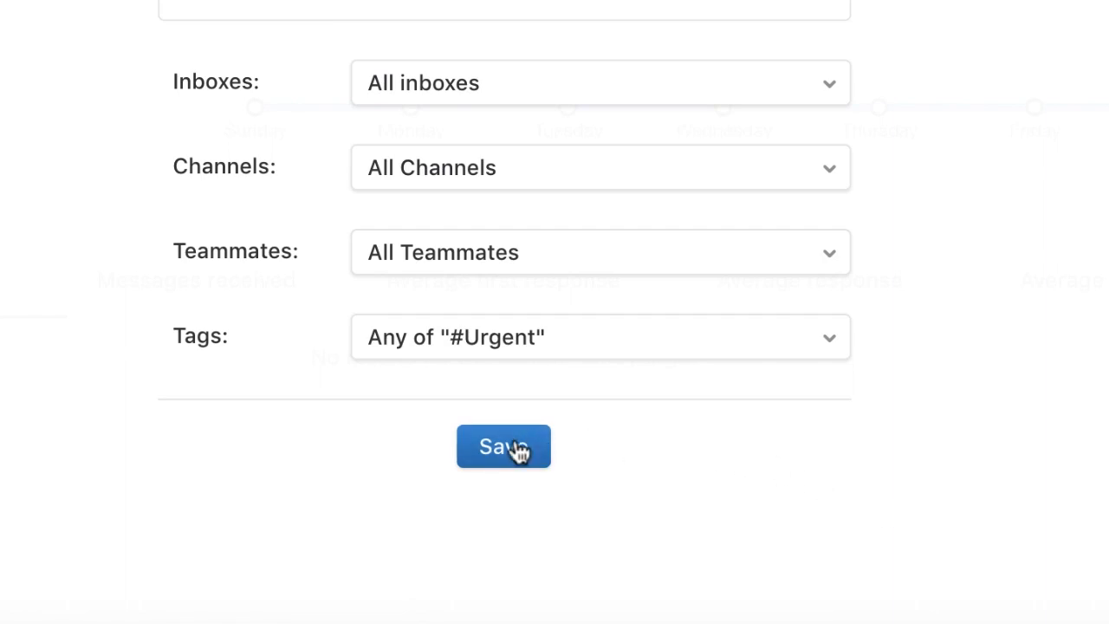
pyautogui.click(502, 446)
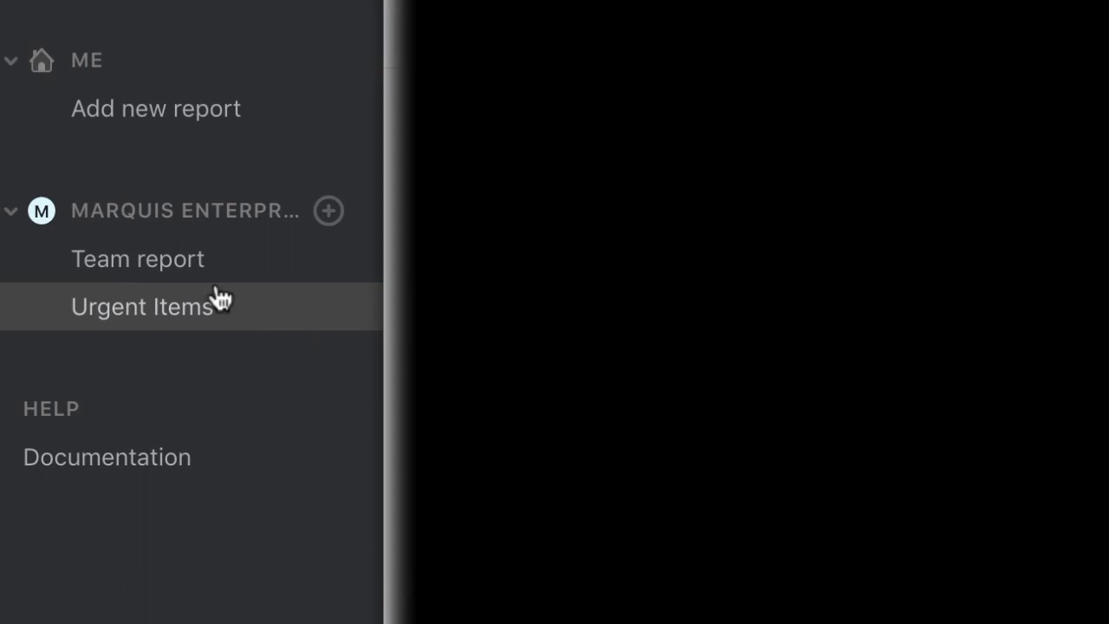
pyautogui.moveTo(216, 312)
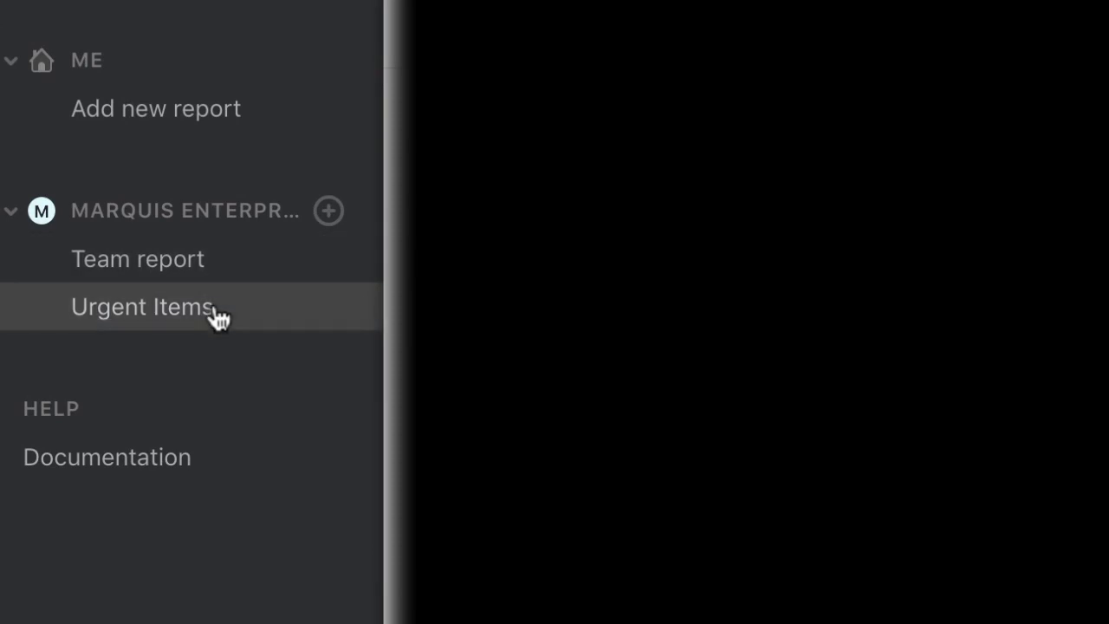